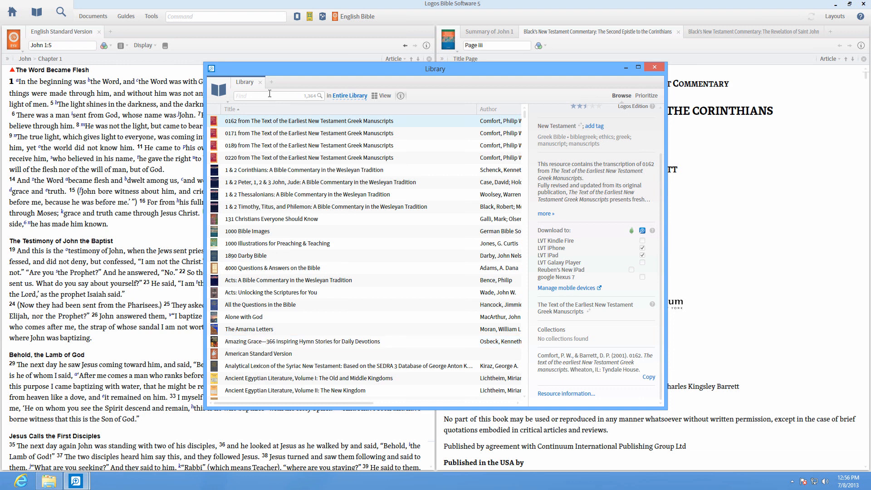
Find "Black's" in the library to list the 13 Black's New Testament Commentary volumes.
click(269, 95)
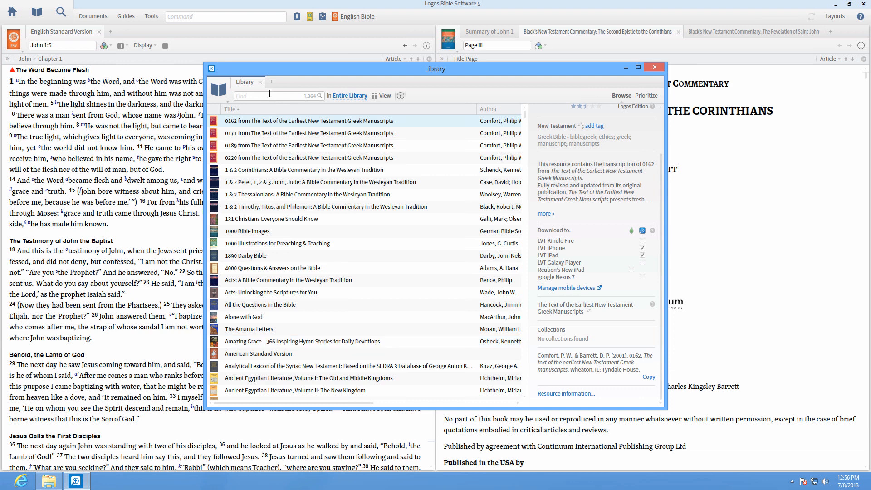
text(B)
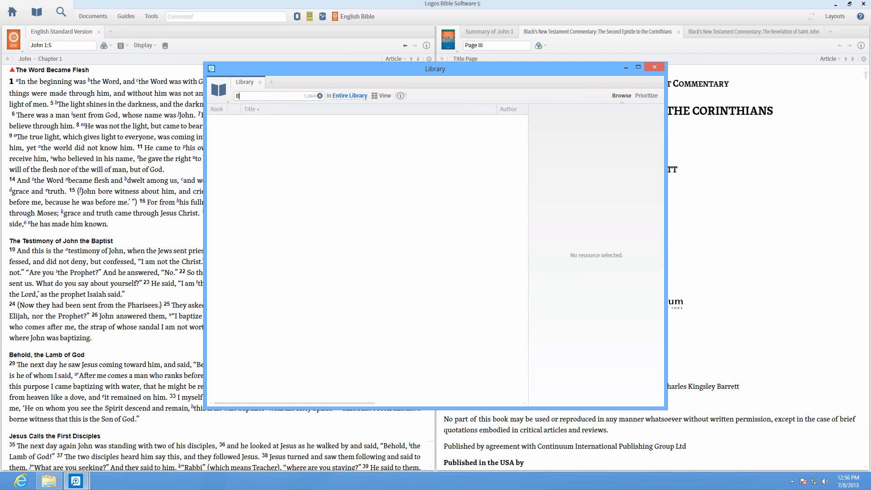
text(lack's)
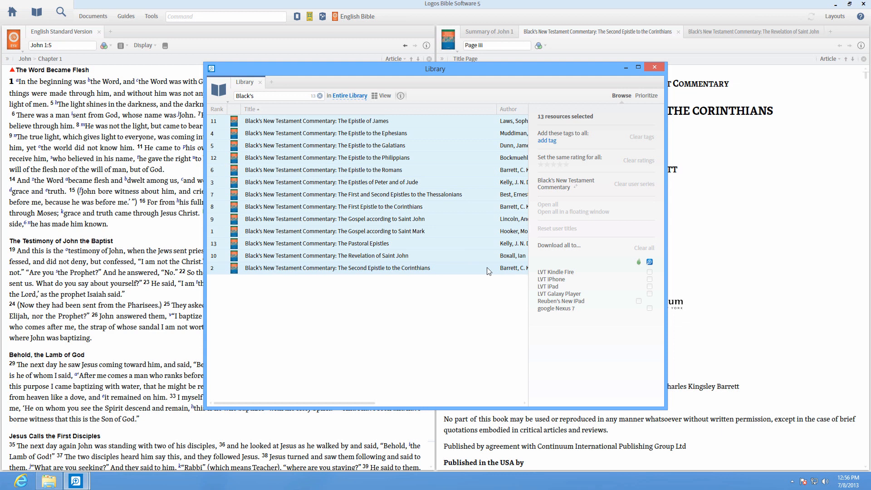
Name the selected volumes' series 'Best Commentary' and prioritize that series via the James volume.
click(565, 183)
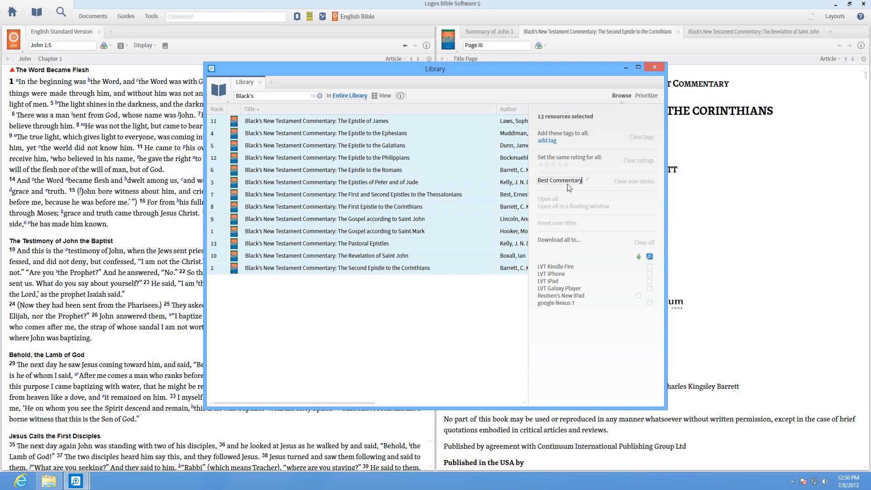
click(552, 174)
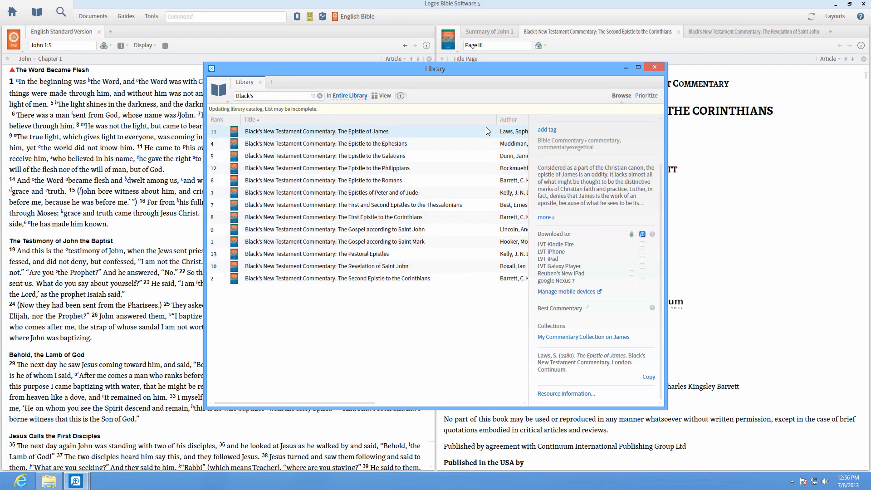
right_click(316, 131)
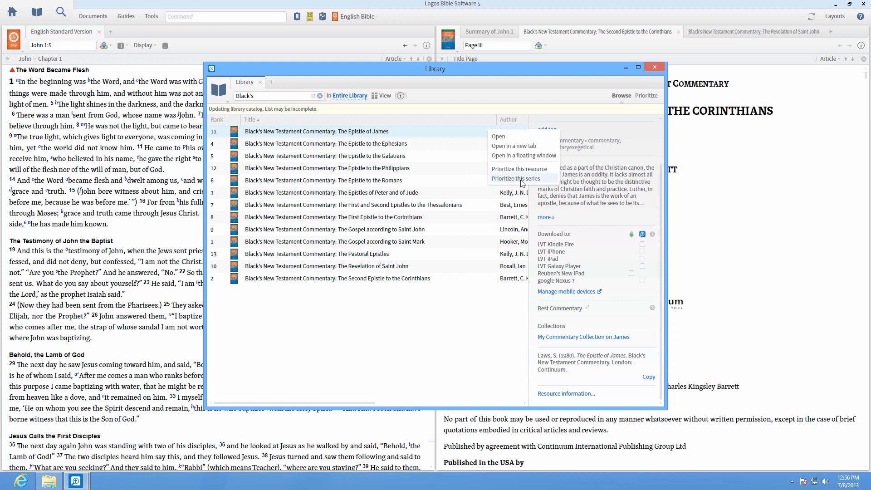
click(515, 179)
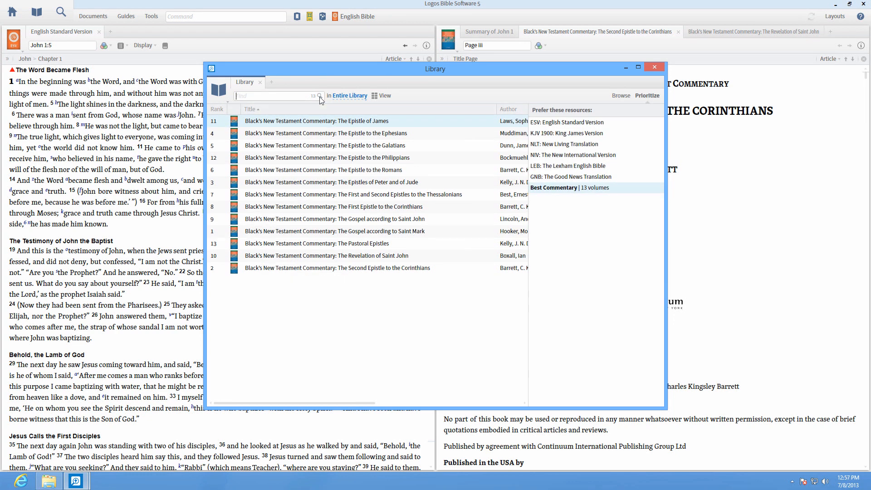
Find 'Holman Acts', tag it with the Best Commentary series, then clear the search.
text(Holman Acts)
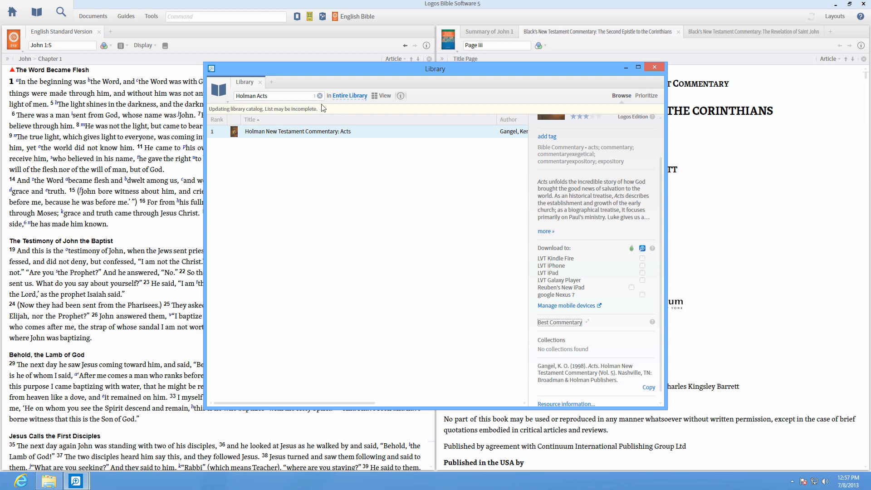
click(319, 96)
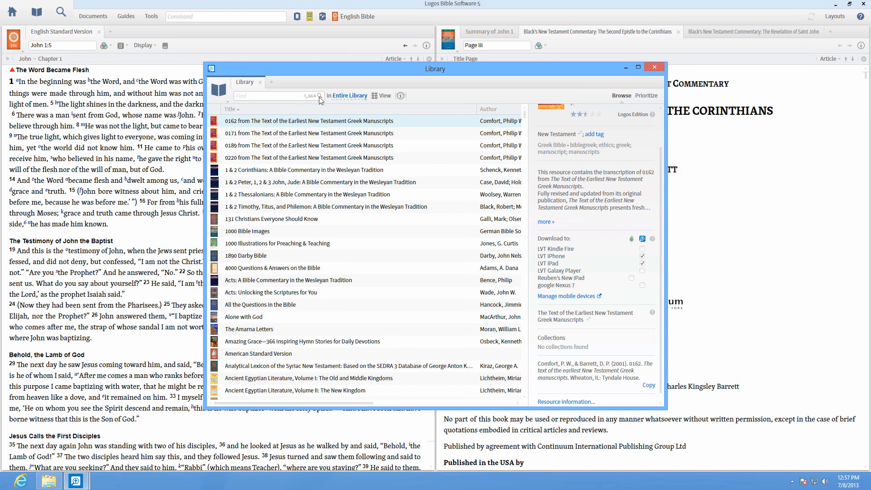
Search 'series:best commentary' to list all 14 series resources and return to the details panel.
text(s)
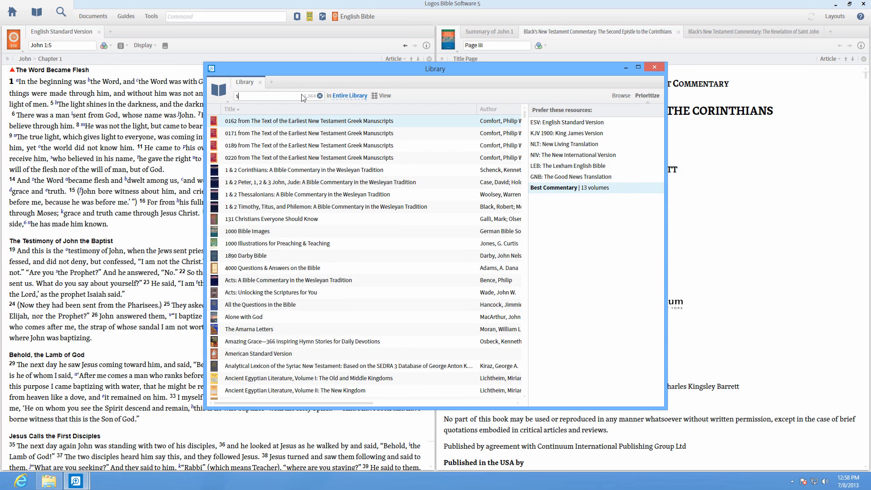
text(eries)
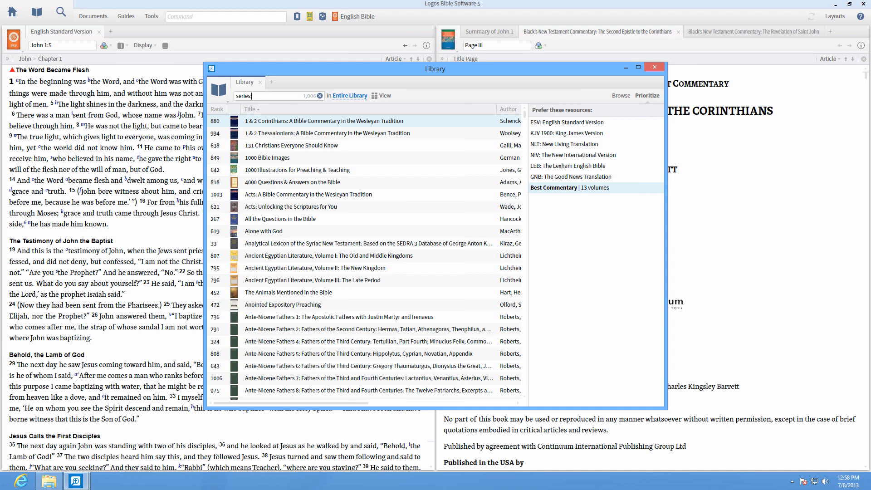
text(:best commentary)
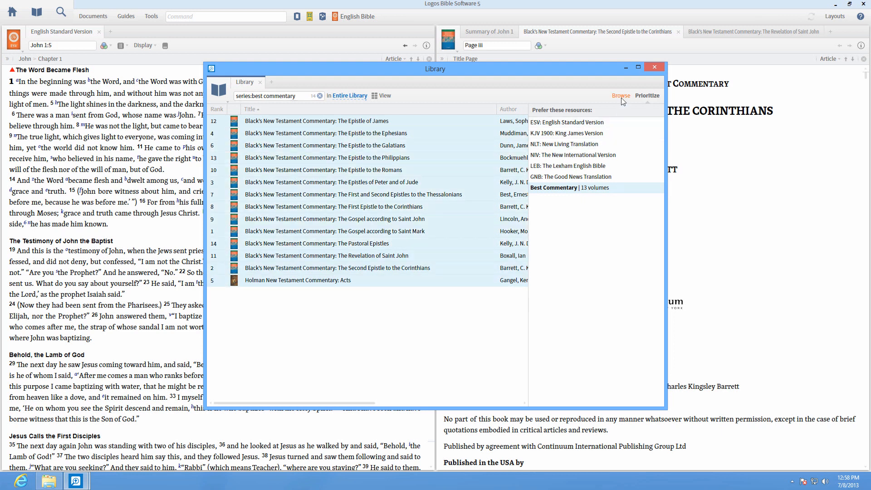
click(646, 95)
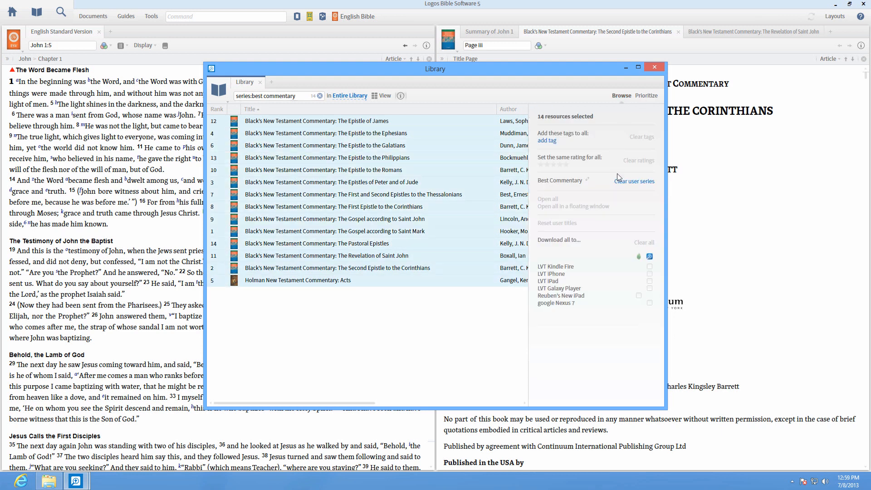